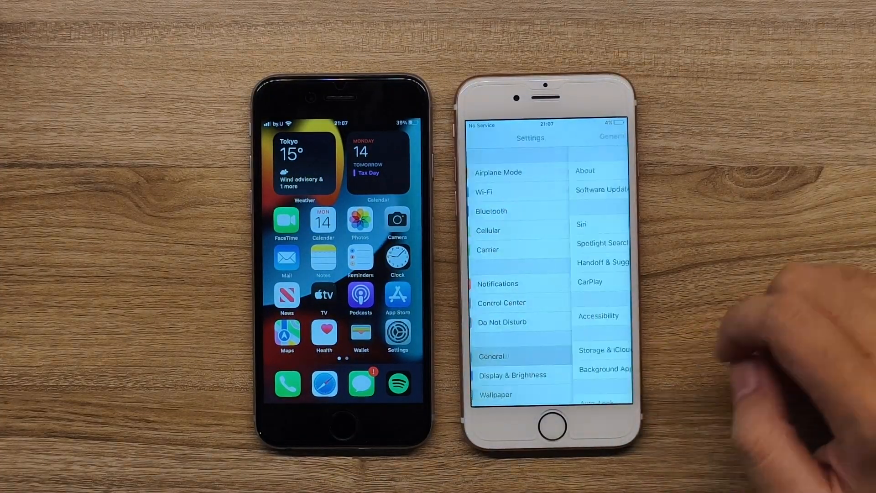
Read the Untethered Downgrade Guide's requirements and the pink A10X baseband warning above Downloads
left_click(584, 171)
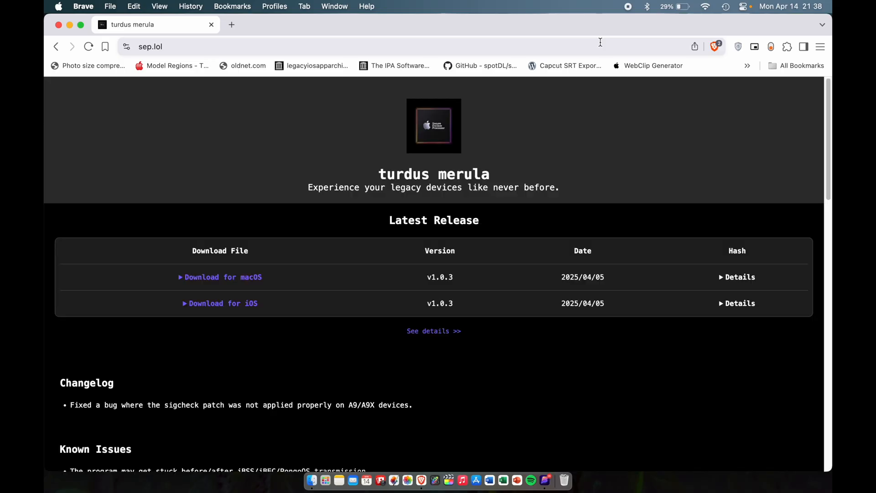
scroll("down", 3)
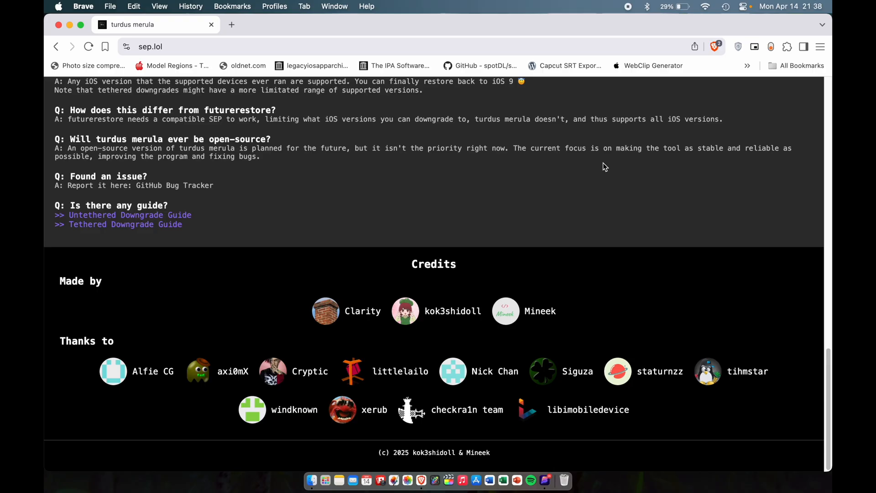
mouse_move(574, 319)
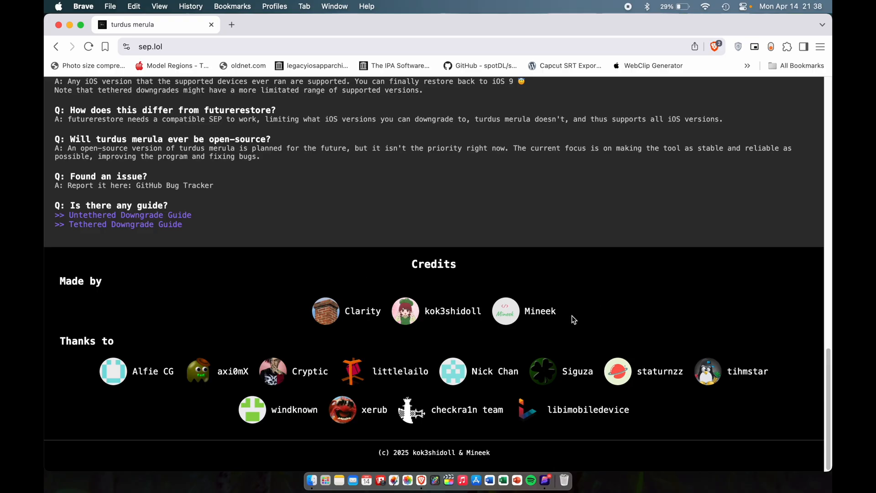
mouse_move(346, 276)
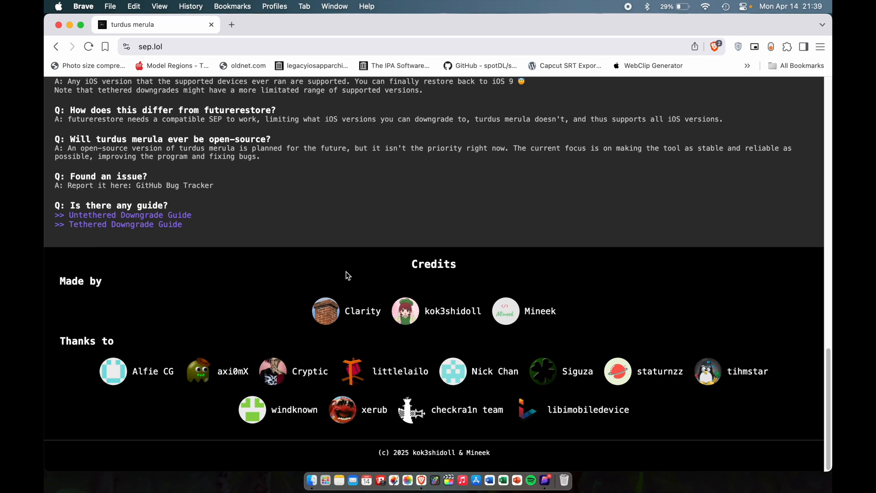
scroll("up", 3)
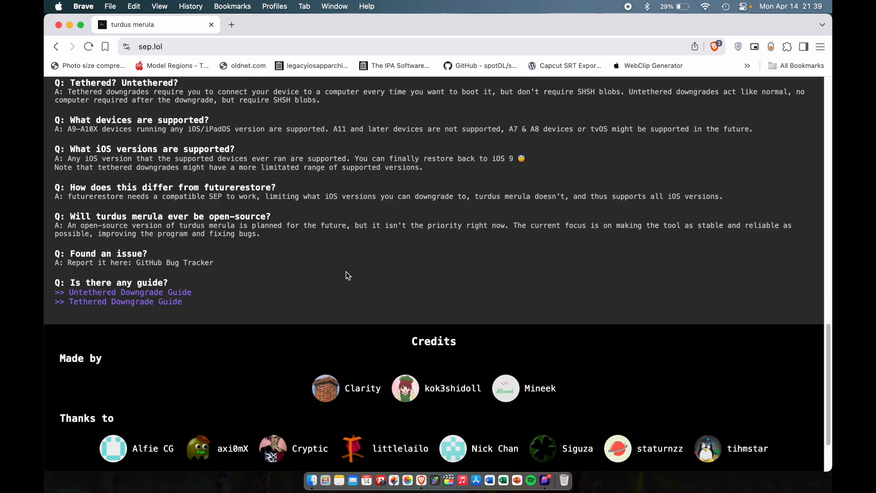
scroll("up", 3)
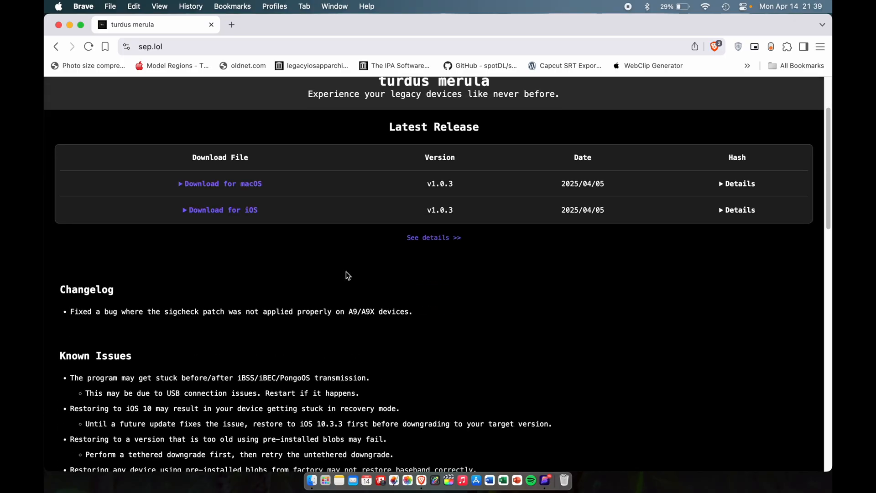
scroll("down", 3)
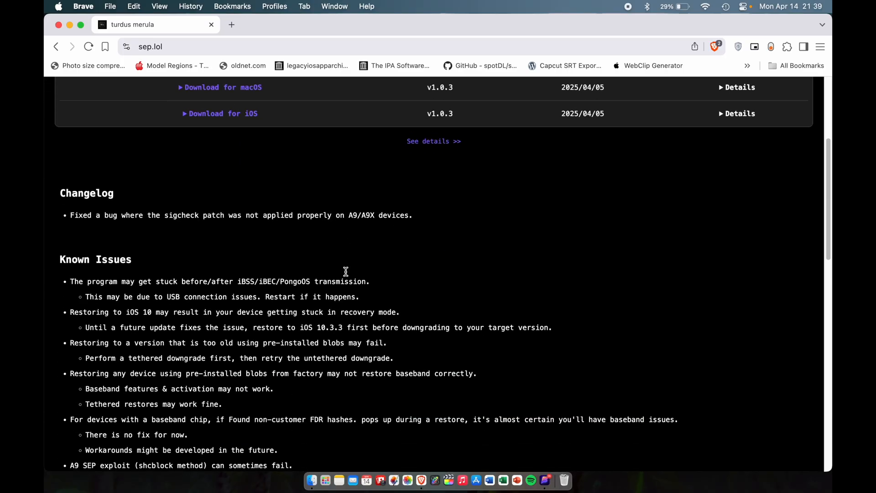
mouse_move(346, 274)
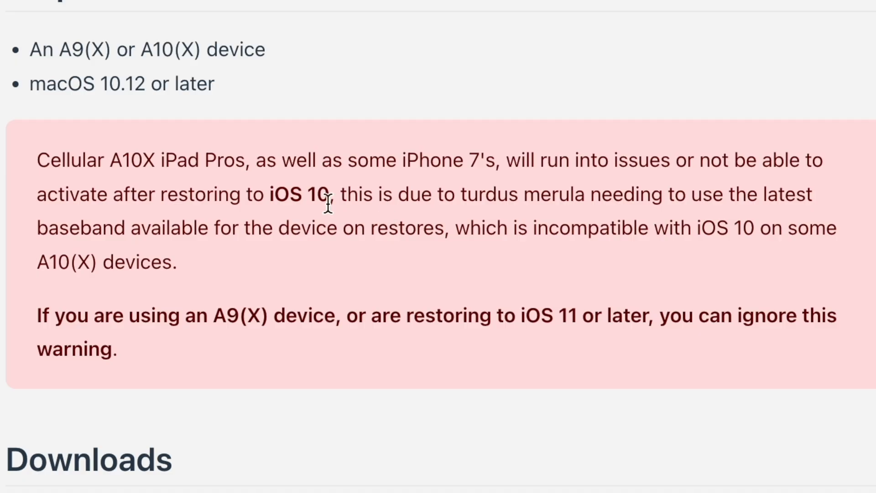
mouse_move(385, 173)
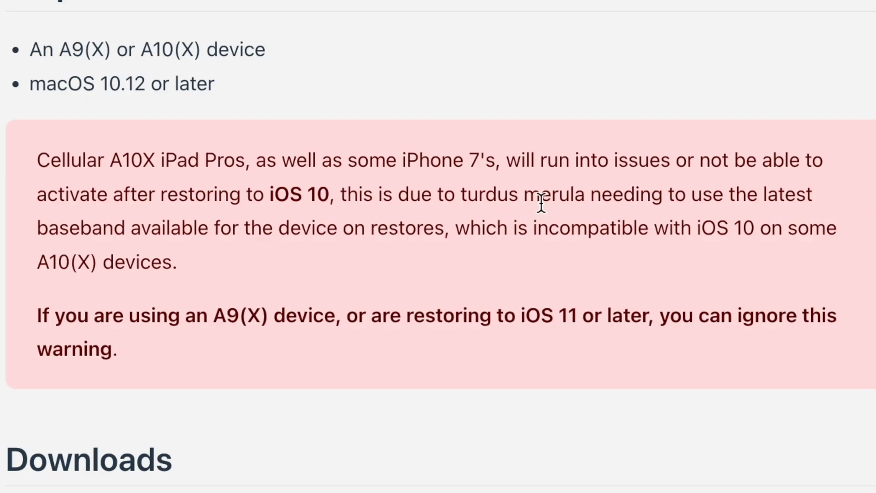
mouse_move(541, 201)
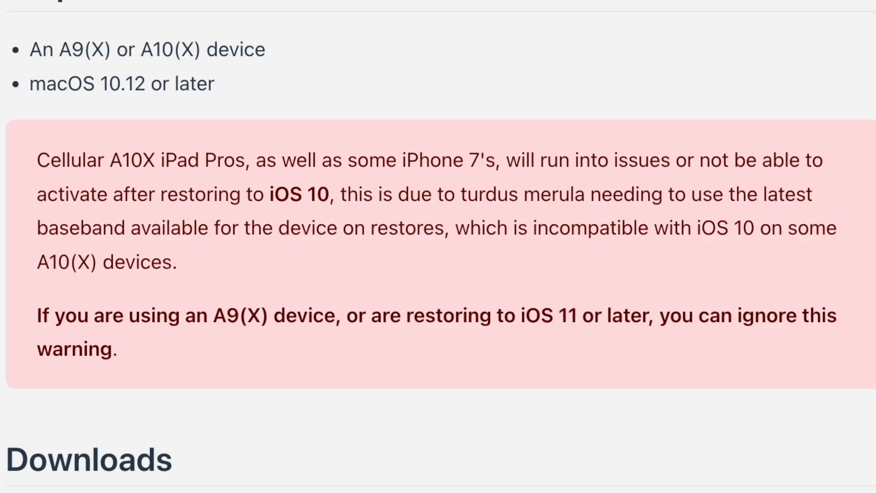
scroll("up", 3)
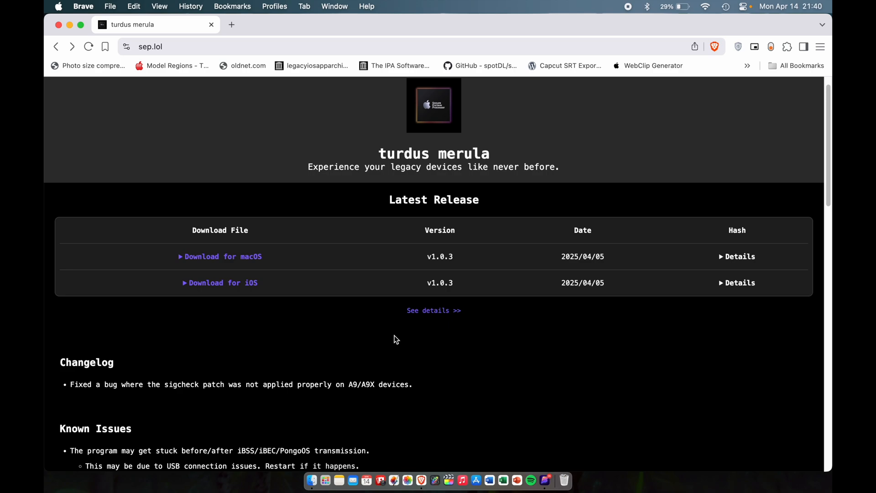
Go back to sep.lol showing the v1.0.3 Latest Release table
left_click(220, 257)
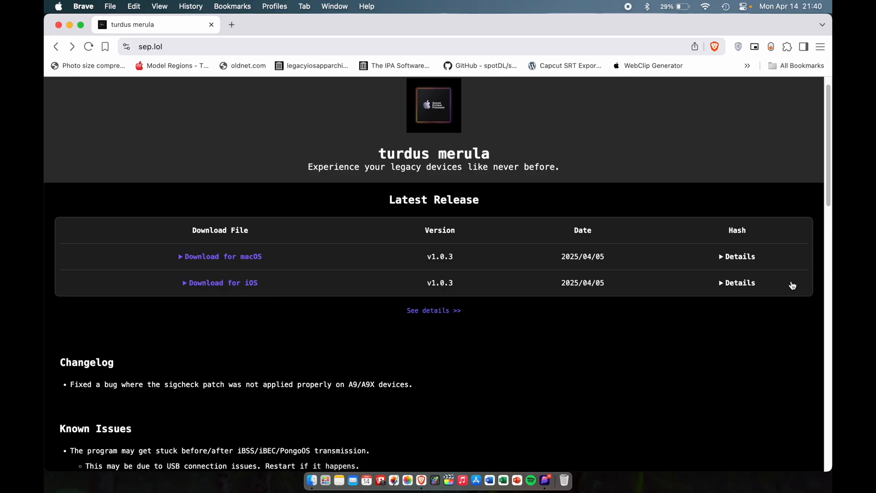
mouse_move(383, 228)
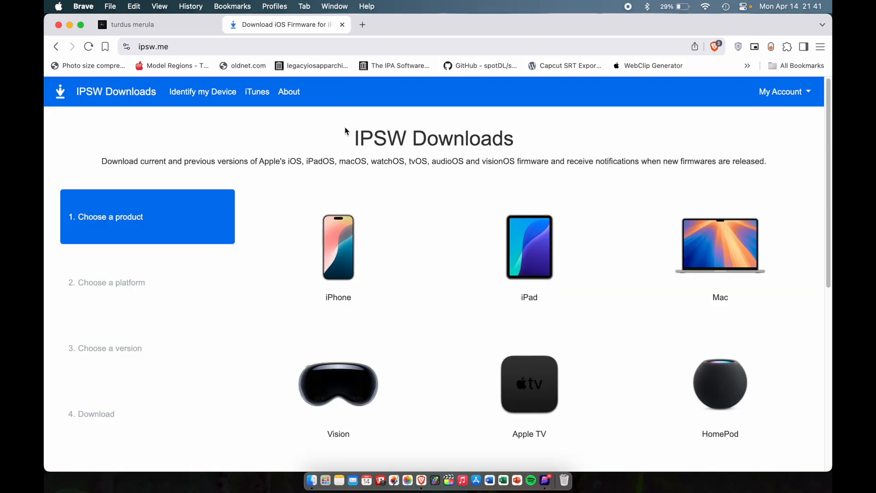
Choose iPhone as the product on ipsw.me and select the iPhone 6s model
left_click(337, 247)
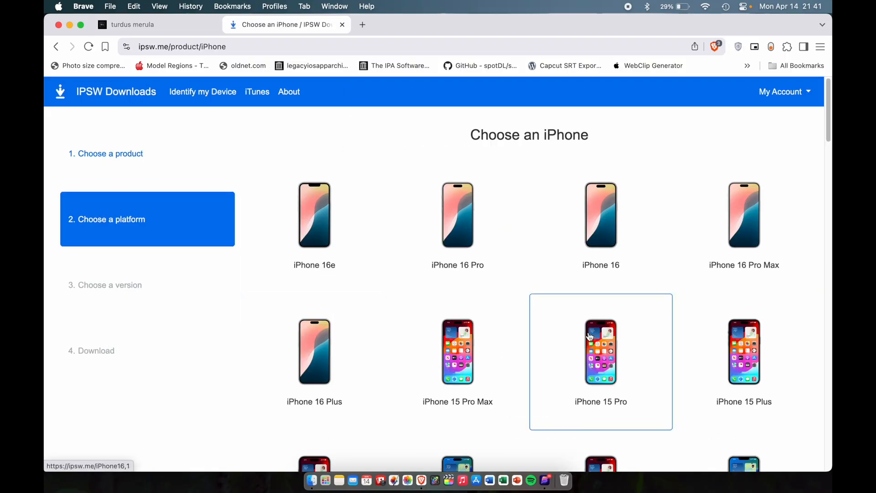
scroll("down", 3)
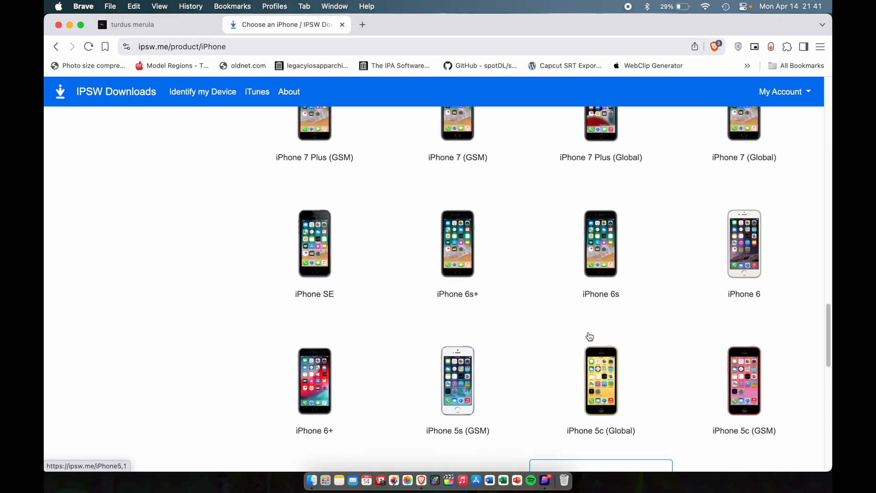
left_click(601, 242)
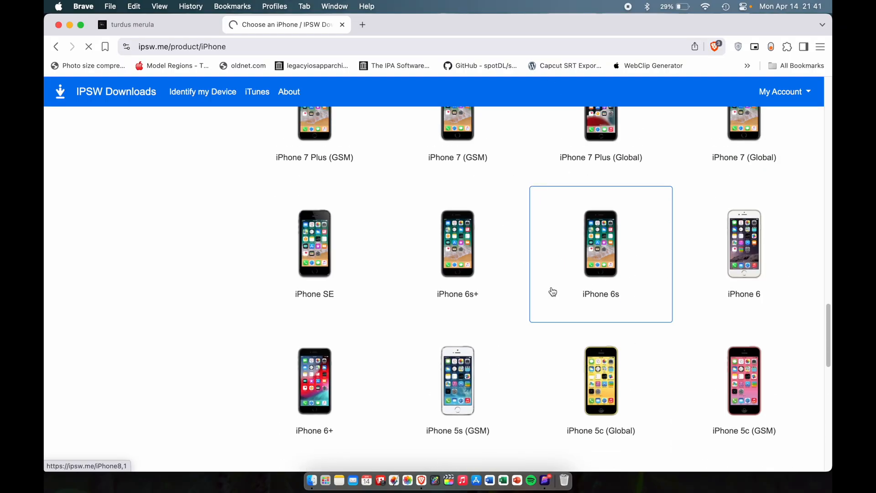
left_click(600, 243)
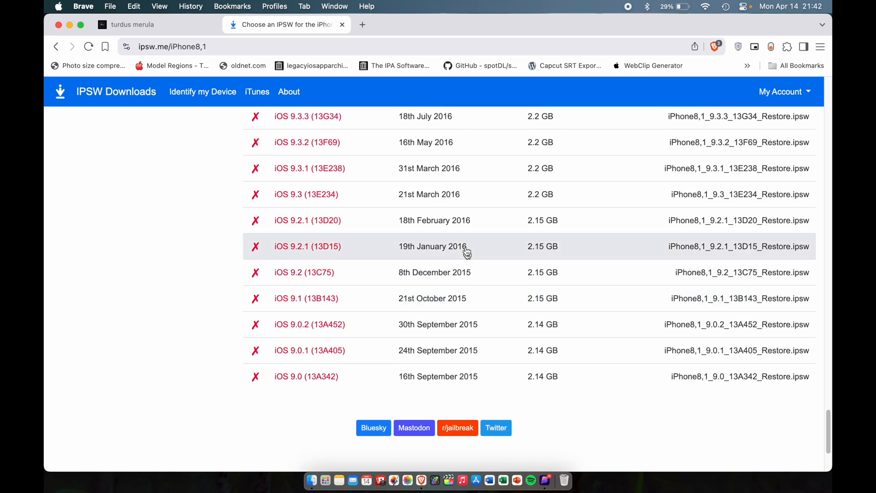
Pick iOS 9.0.2 (13A452) from the iPhone 6s version list
scroll("up", 3)
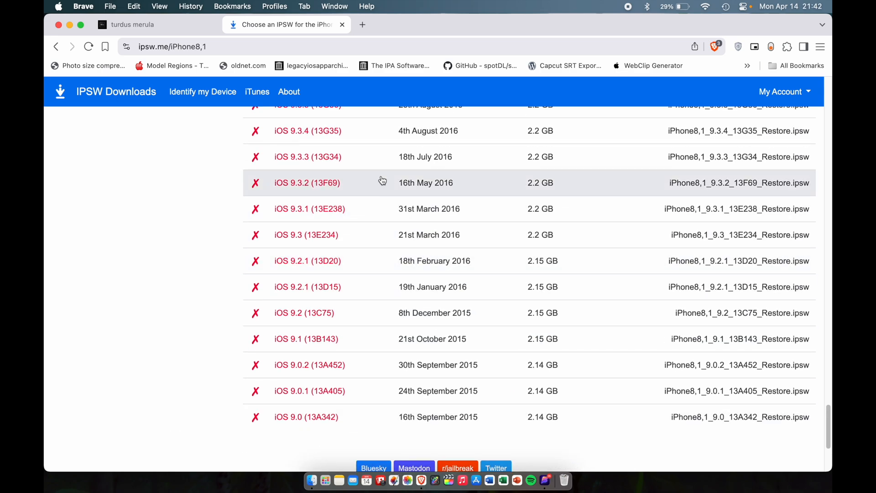
scroll("down", 3)
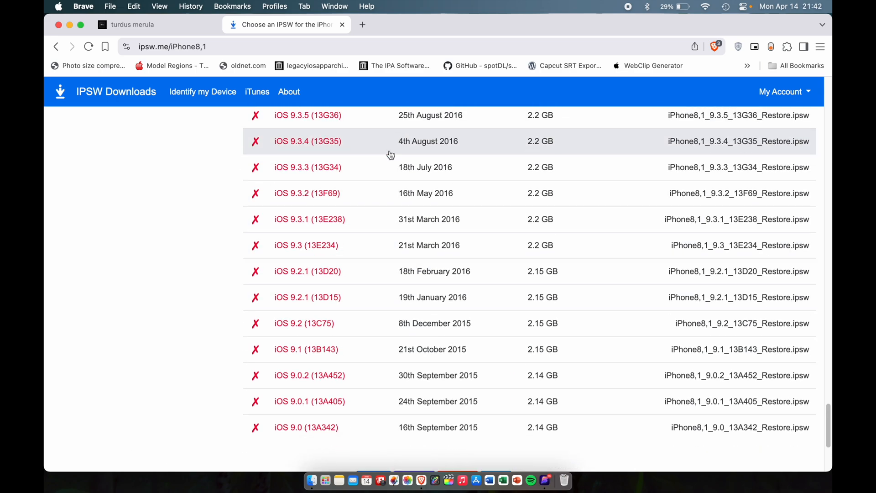
scroll("down", 3)
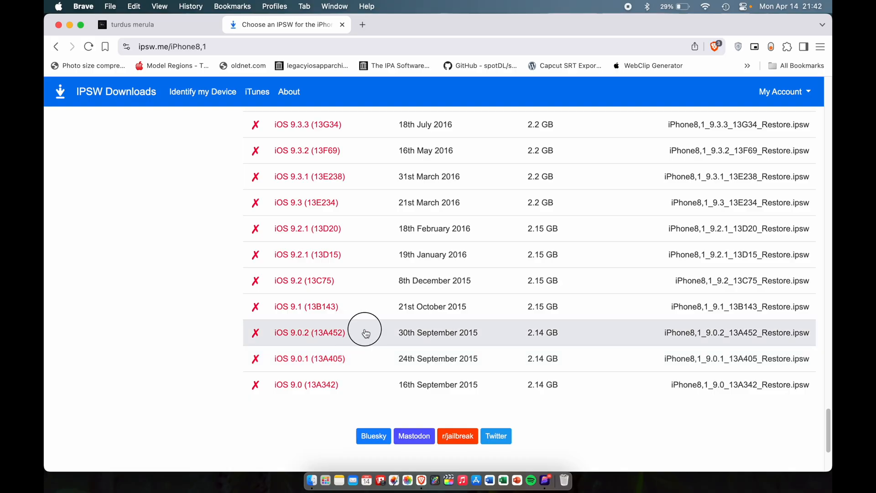
left_click(309, 333)
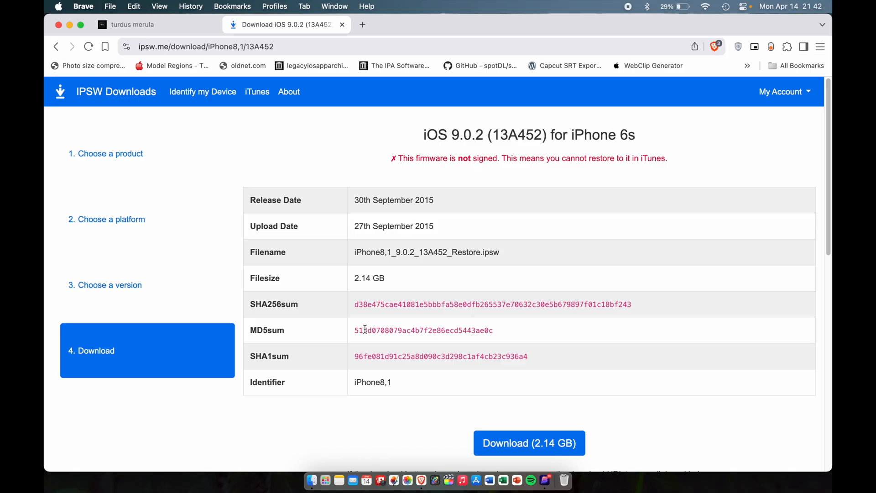
mouse_move(795, 16)
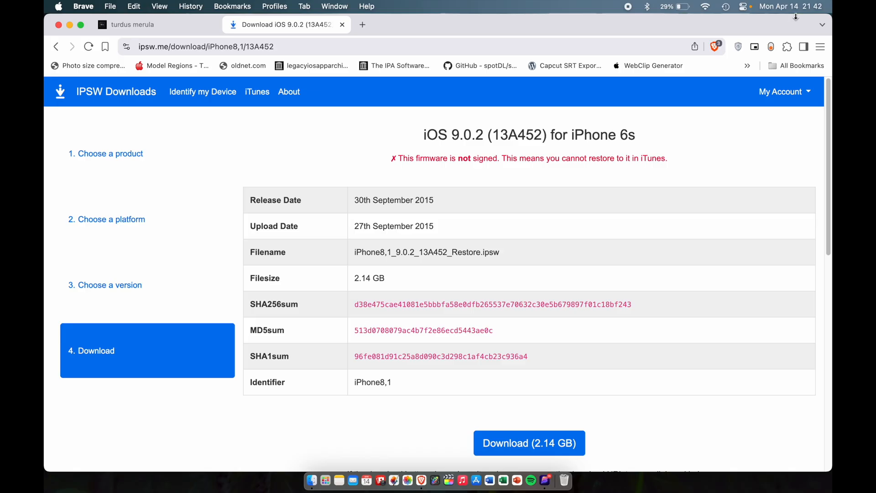
mouse_move(603, 335)
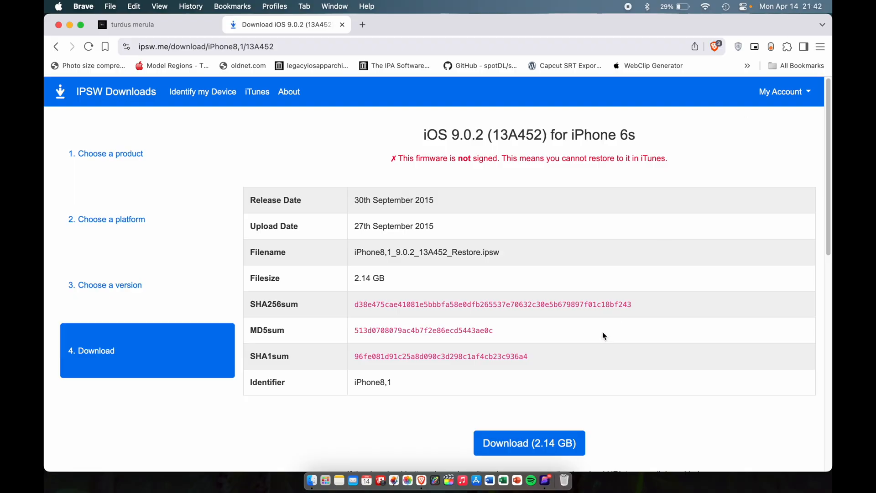
Follow the Download (2.14 GB) link, landing on Apple's Not Found on Accelerator page
left_click(529, 443)
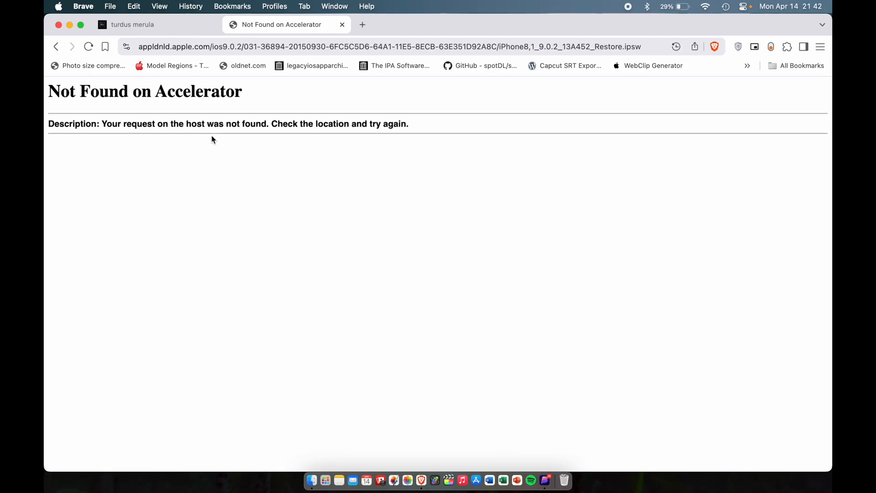
mouse_move(219, 127)
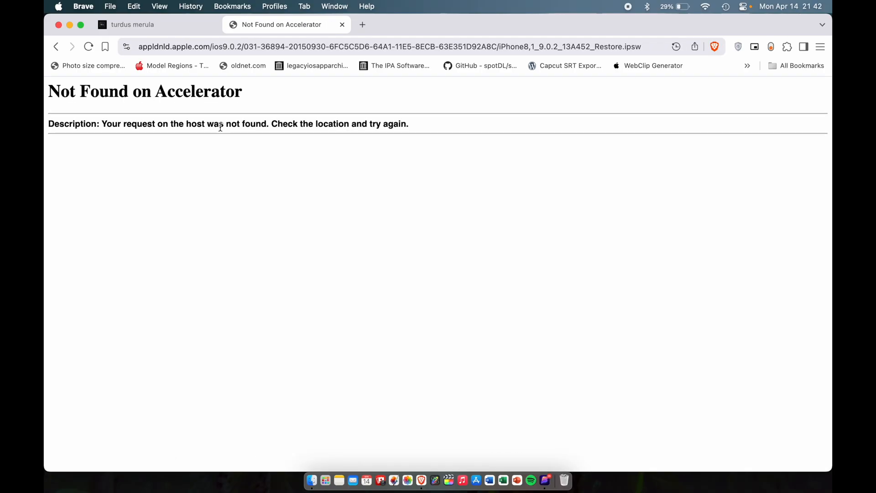
mouse_move(416, 145)
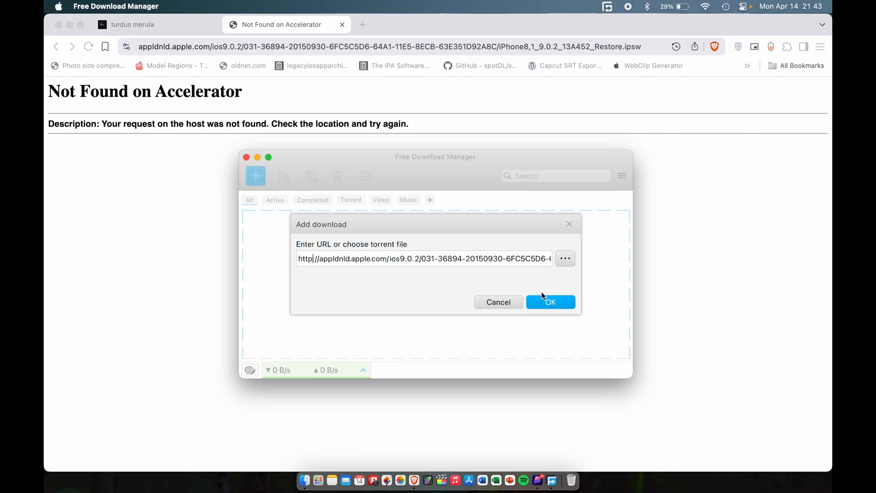
Add the appldnld URL and start downloading iPhone8,1_9.0.2_13A452_Restore.ipsw into Downloads
left_click(549, 302)
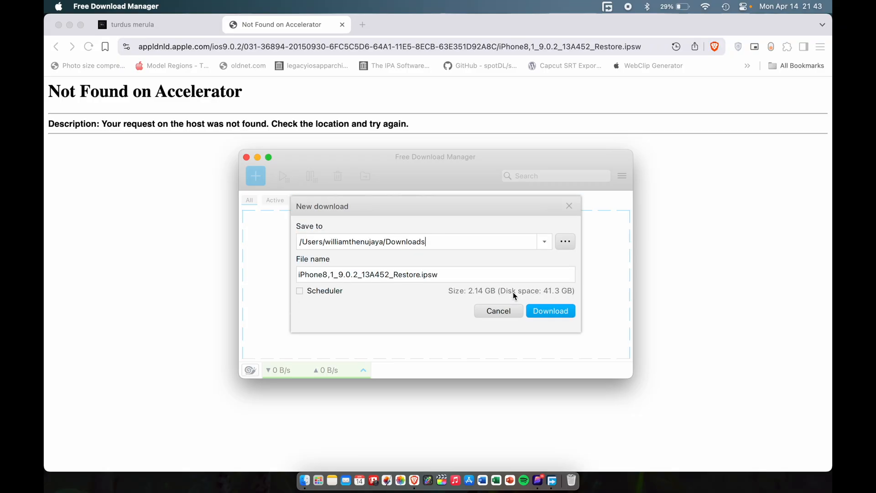
left_click(549, 310)
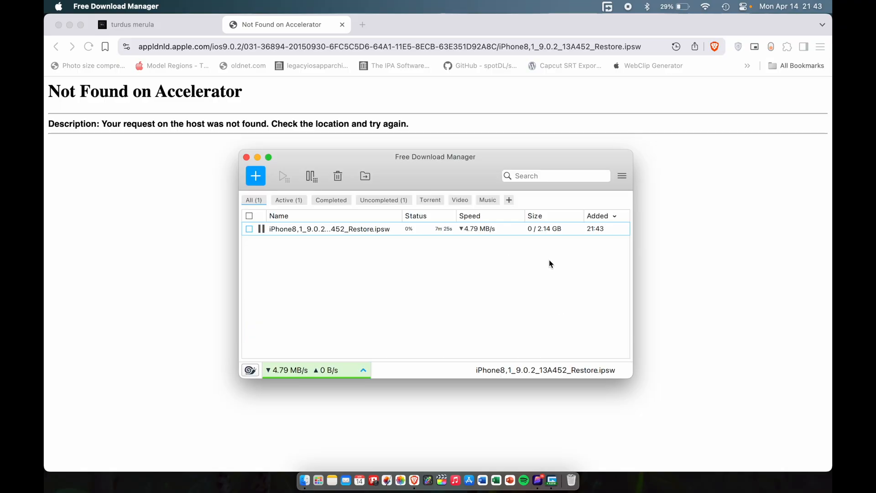